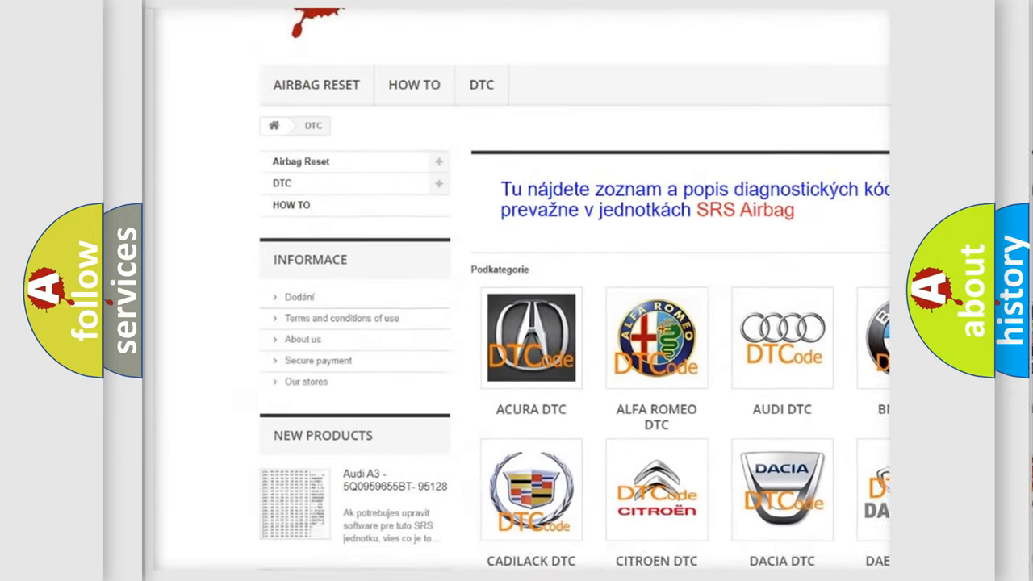
scroll(down, 3)
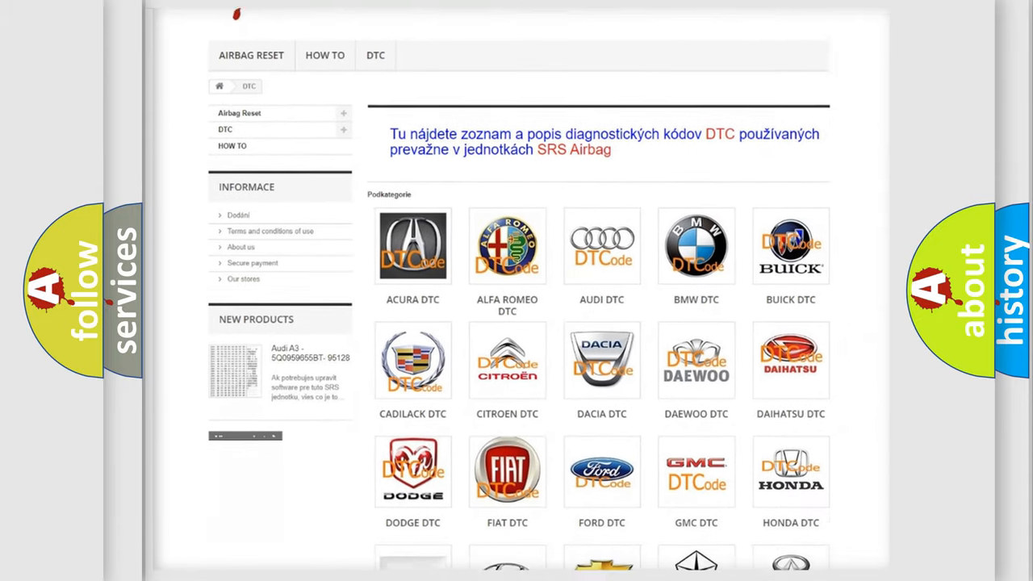
scroll(down, 3)
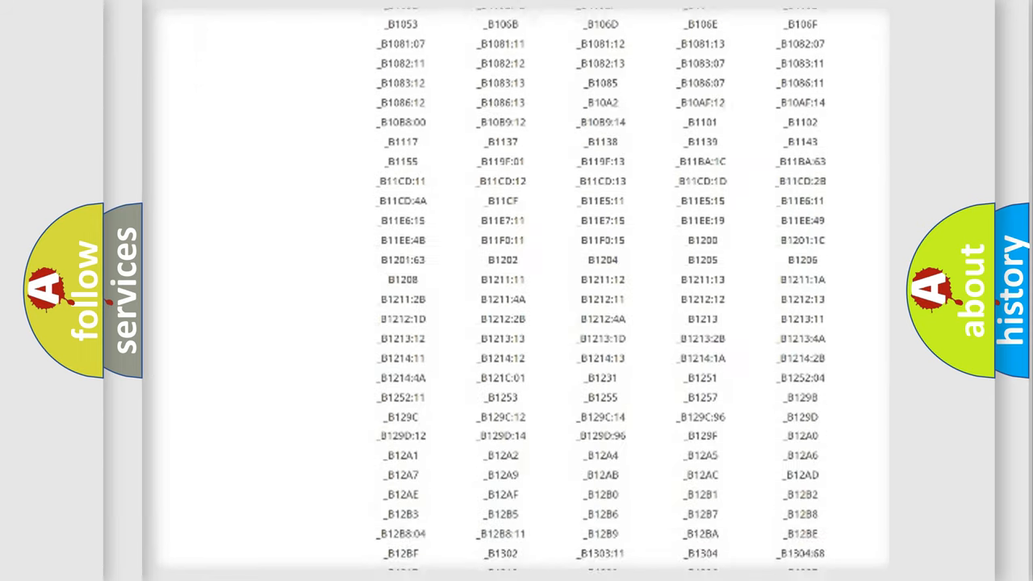
scroll(down, 3)
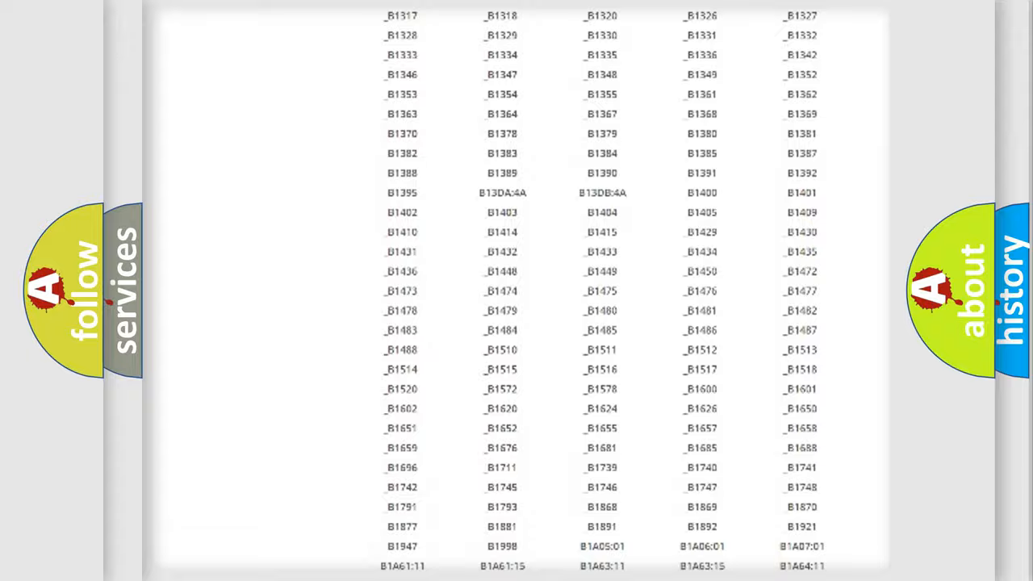